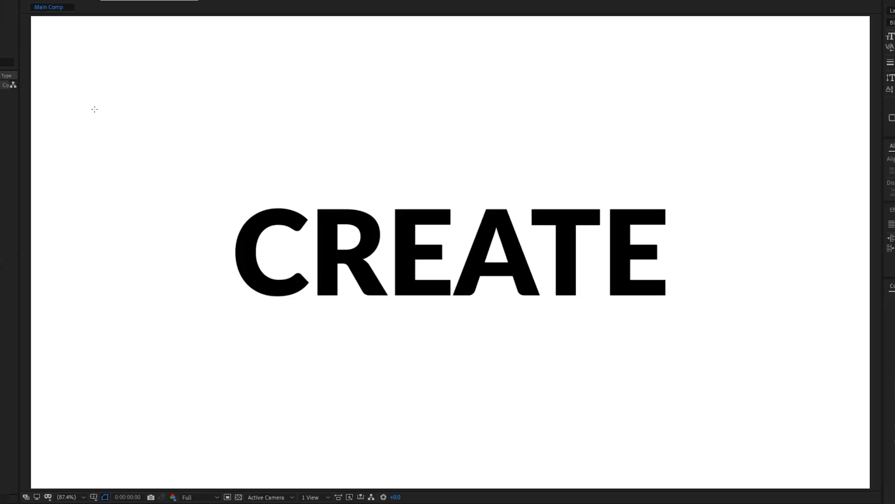
{"action": "mouse_move", "coordinate": [180, 175]}
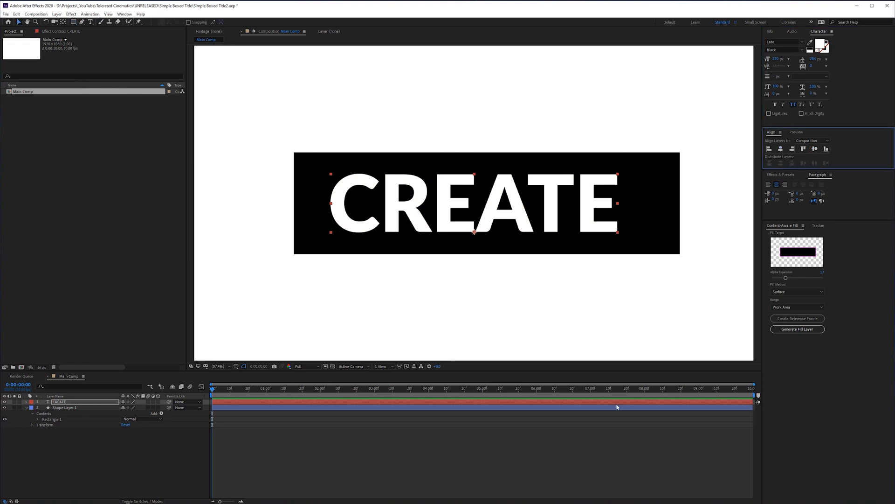
Add a Position text animator to CREATE and offset its letters to 0.0, 359.0.
{"action": "left_click", "coordinate": [64, 407]}
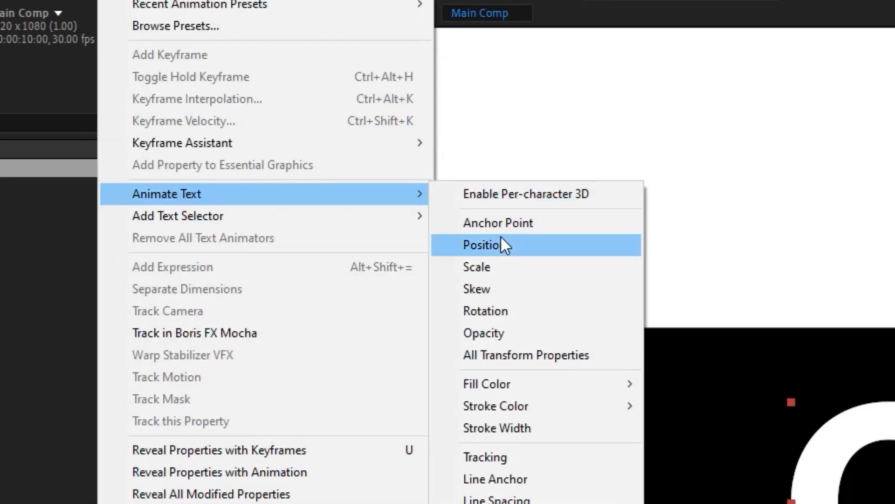
{"action": "left_click", "coordinate": [481, 245]}
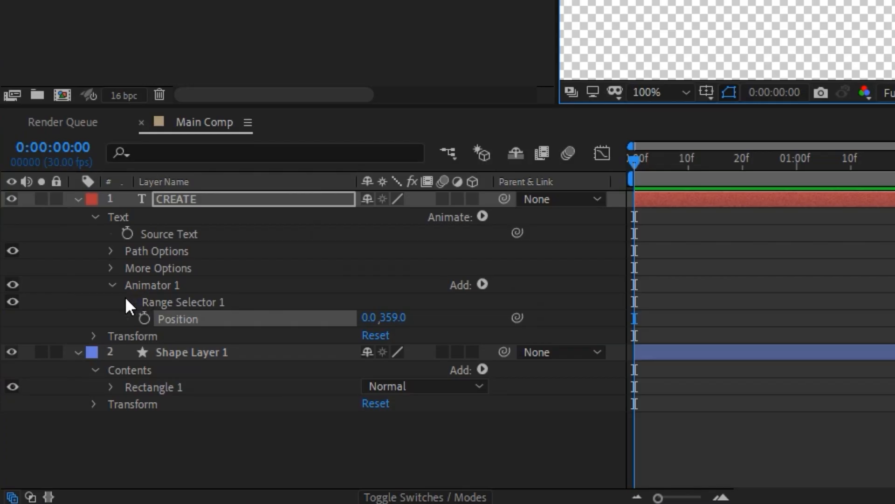
Keyframe Range Selector 1's Start from 0% to 100% so CREATE's letters rise in one by one.
{"action": "left_click", "coordinate": [131, 302]}
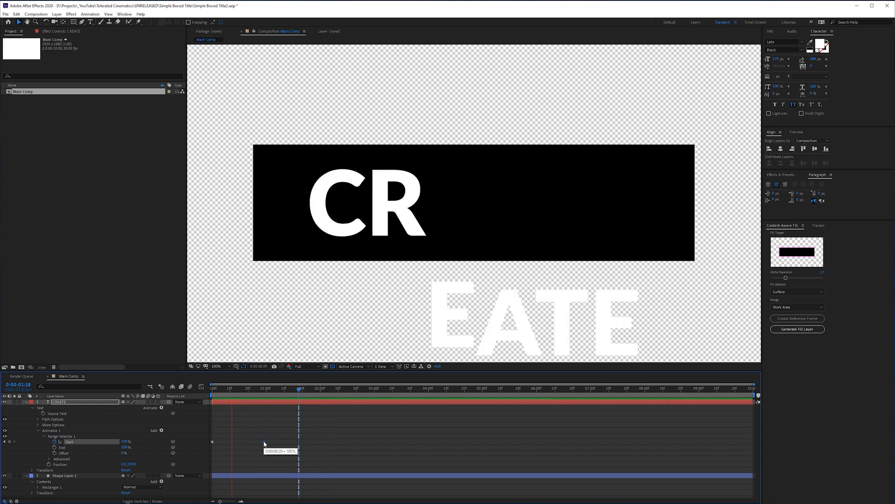
{"action": "left_click", "coordinate": [211, 391]}
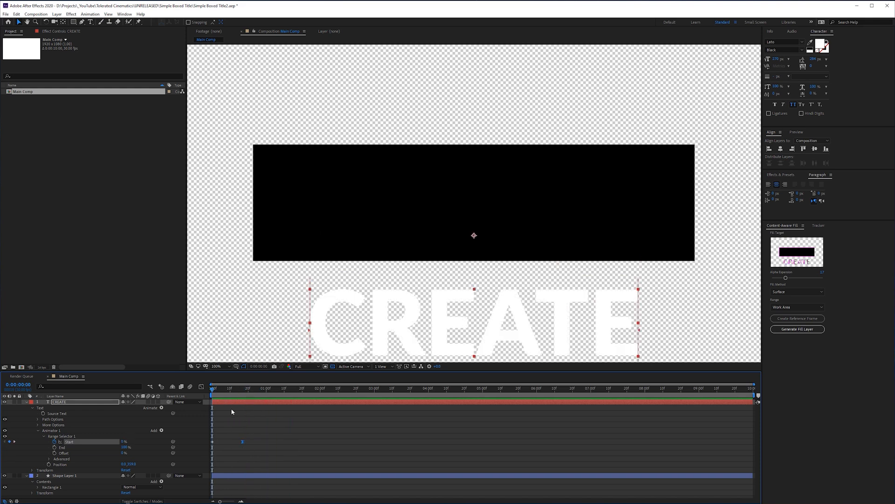
Keyframe Shape Layer 1's Scale so the black box grows to frame CREATE.
{"action": "left_click", "coordinate": [61, 474]}
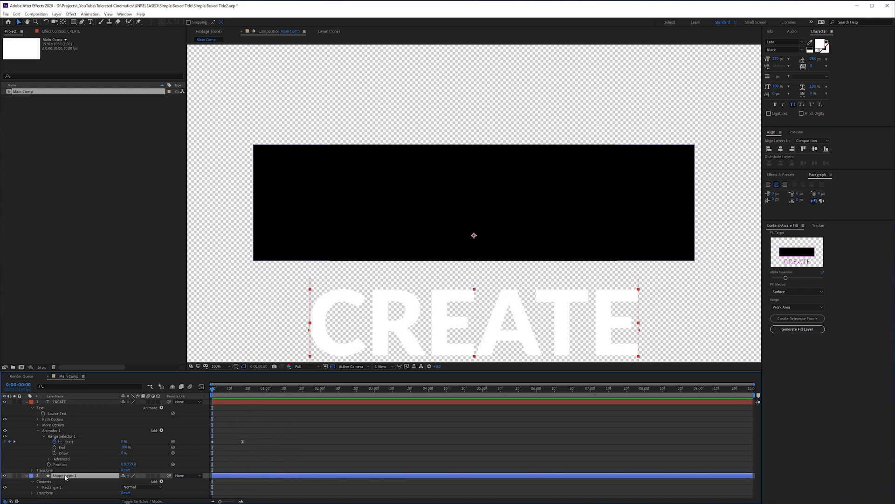
{"action": "left_click", "coordinate": [63, 475]}
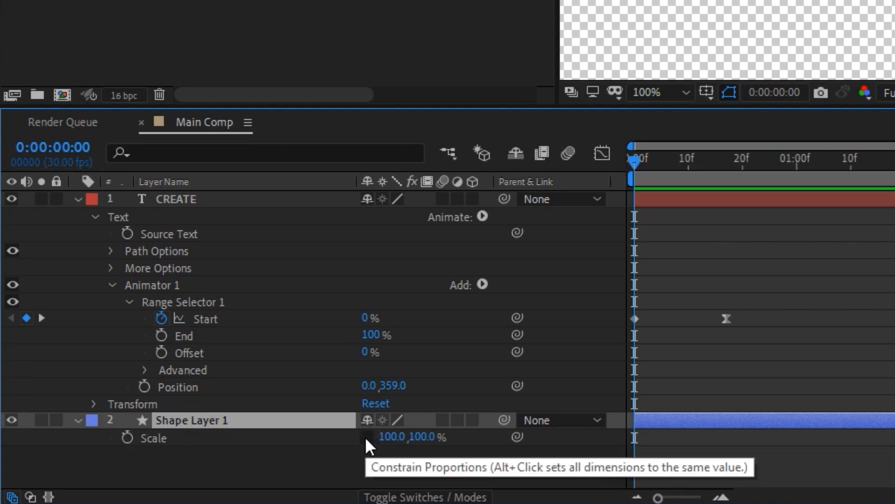
{"action": "double_click", "coordinate": [425, 437]}
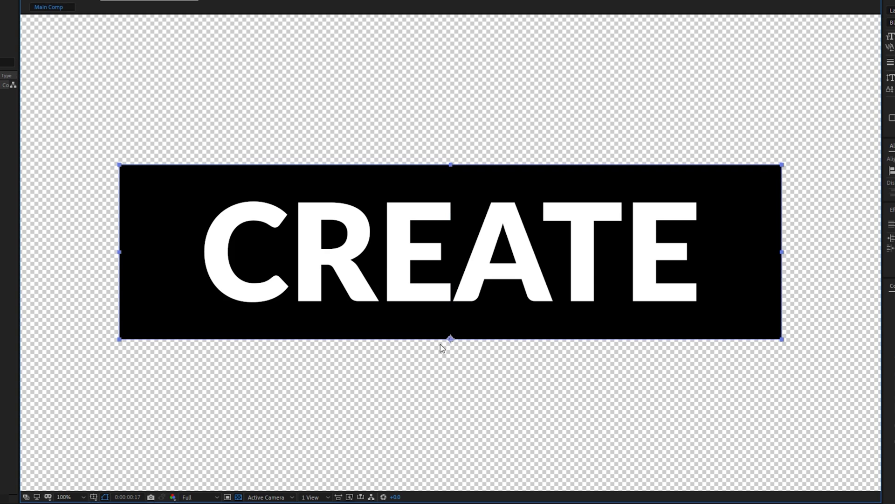
{"action": "mouse_move", "coordinate": [458, 327]}
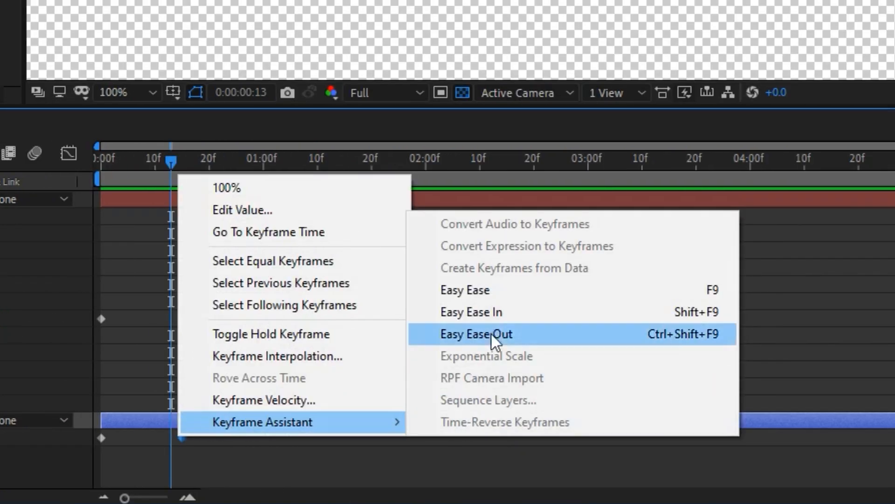
Apply Easy Ease Out to the box's scale keyframes and start CREATE at frame 6.
{"action": "left_click", "coordinate": [476, 334]}
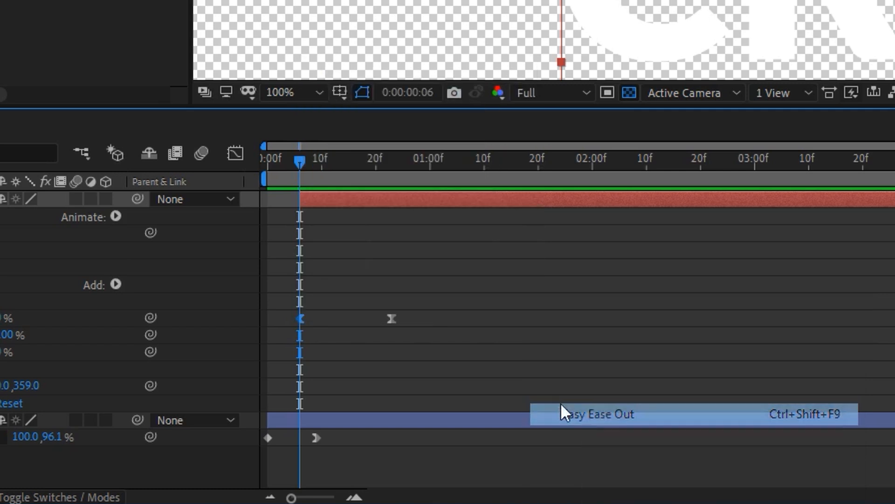
{"action": "left_click", "coordinate": [235, 153]}
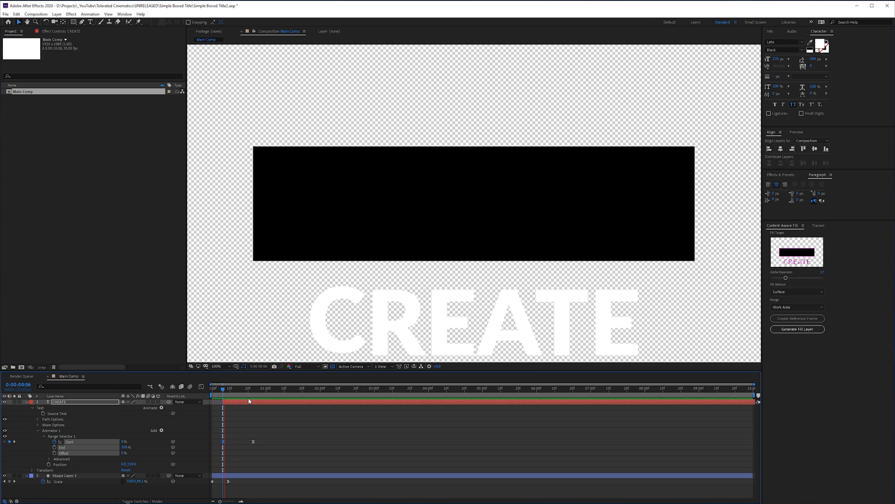
{"action": "left_click", "coordinate": [271, 446]}
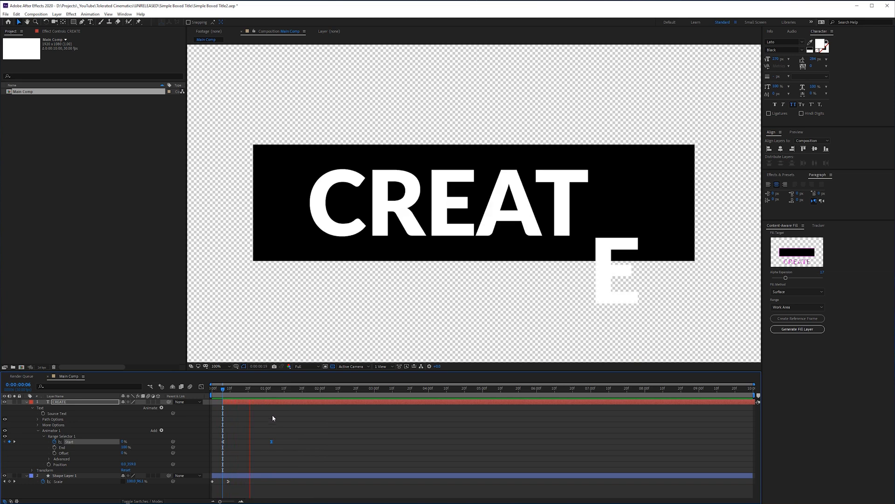
{"action": "left_click", "coordinate": [223, 388]}
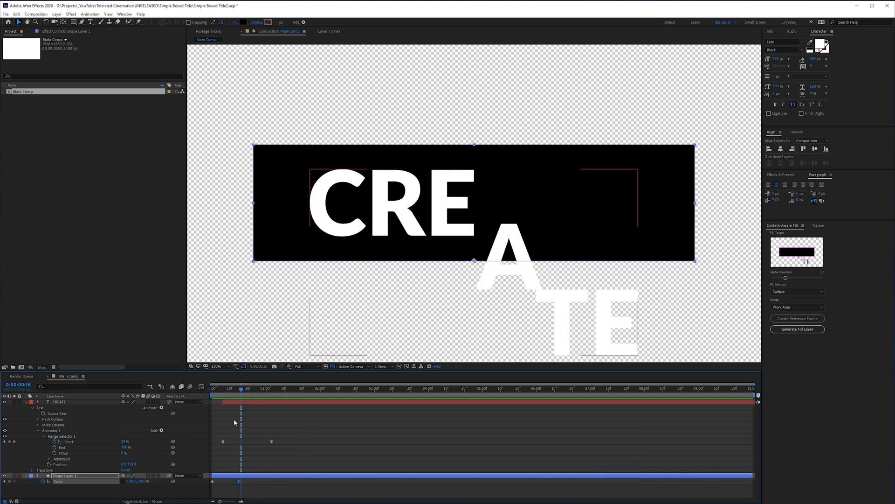
Keyframe Shape Layer 1's Position at frames 0 and 14 so the box slides up from below.
{"action": "left_click_drag", "start_coordinate": [246, 388], "coordinate": [236, 388]}
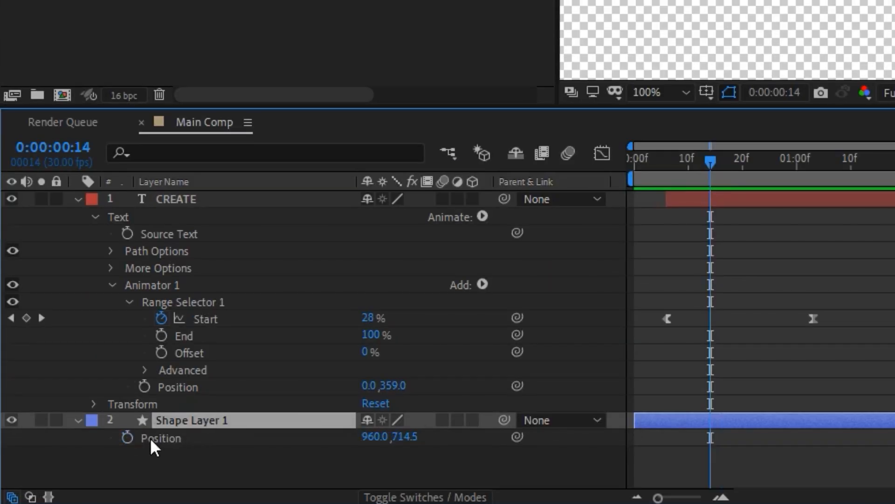
{"action": "left_click", "coordinate": [146, 438]}
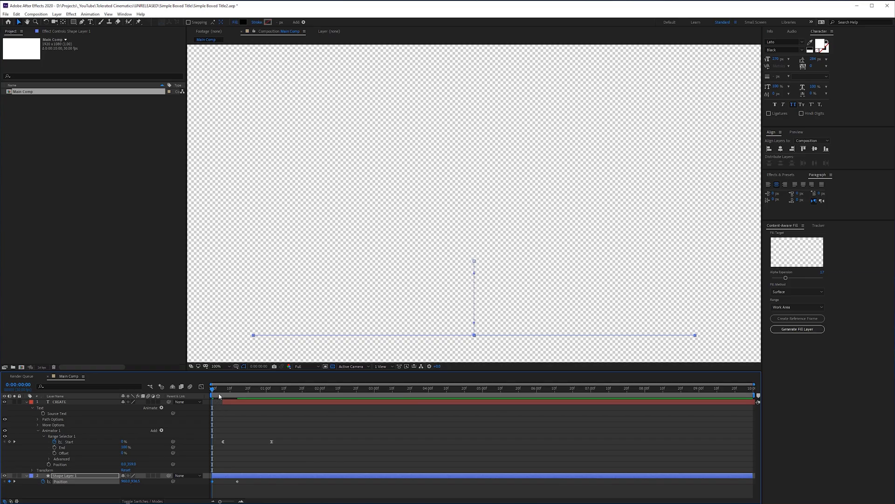
{"action": "left_click_drag", "start_coordinate": [212, 388], "coordinate": [218, 388]}
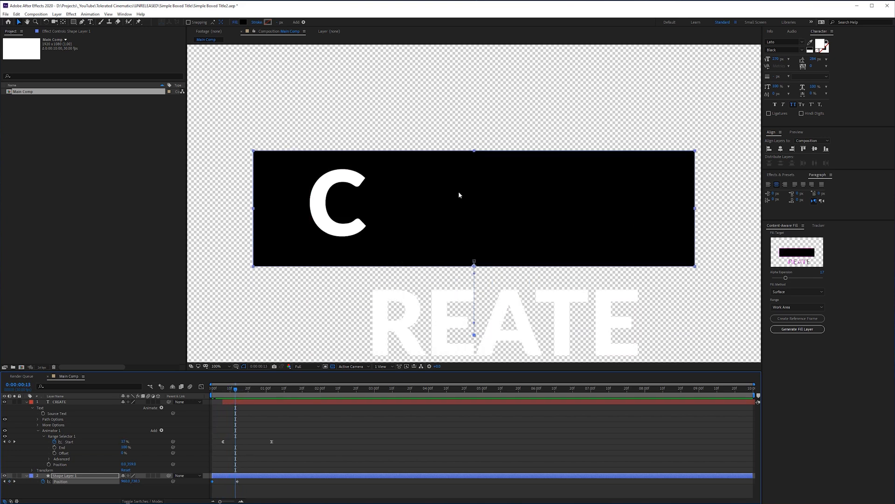
{"action": "left_click", "coordinate": [238, 397]}
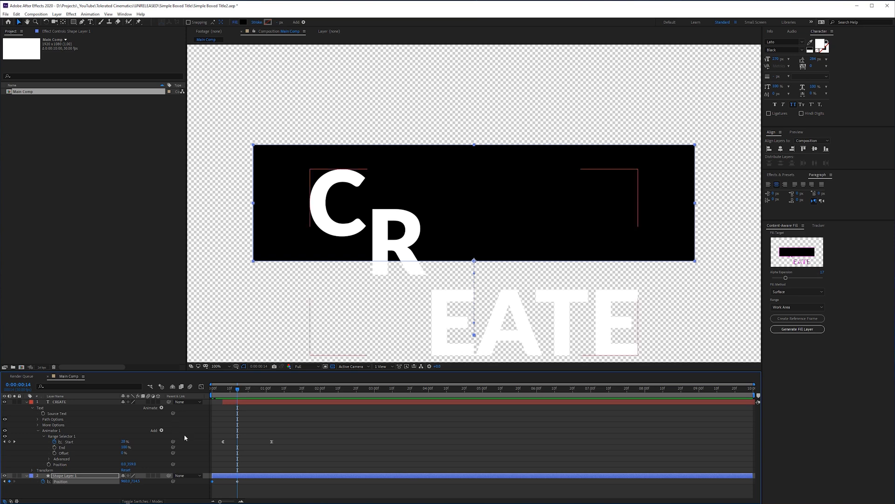
Apply Easy Ease Out to the position keyframes and refine the curve in the Graph Editor.
{"action": "right_click", "coordinate": [211, 480]}
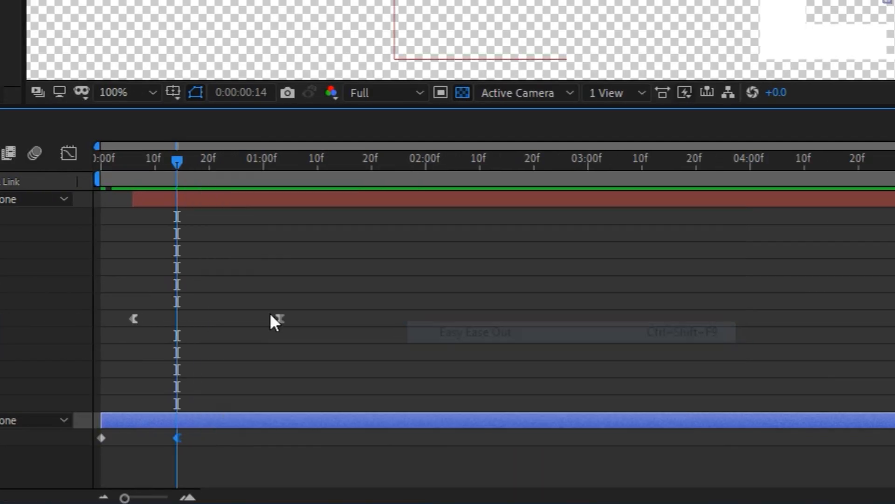
{"action": "left_click", "coordinate": [68, 152]}
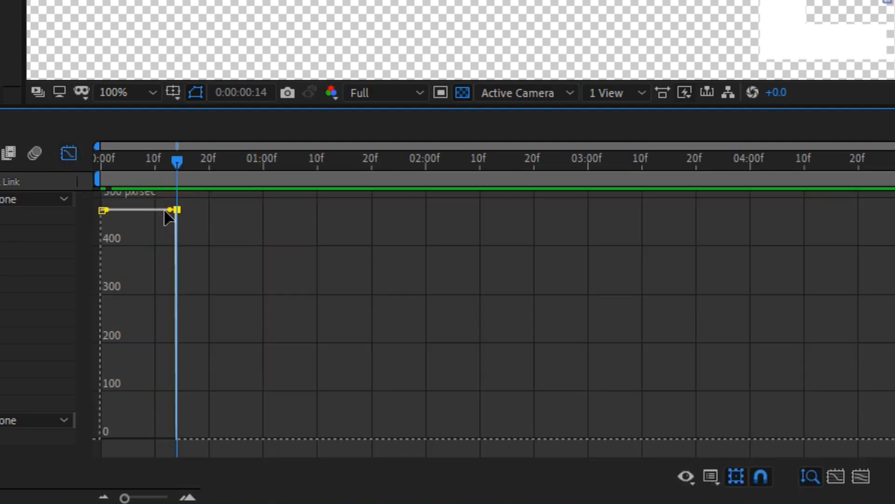
{"action": "right_click", "coordinate": [172, 209]}
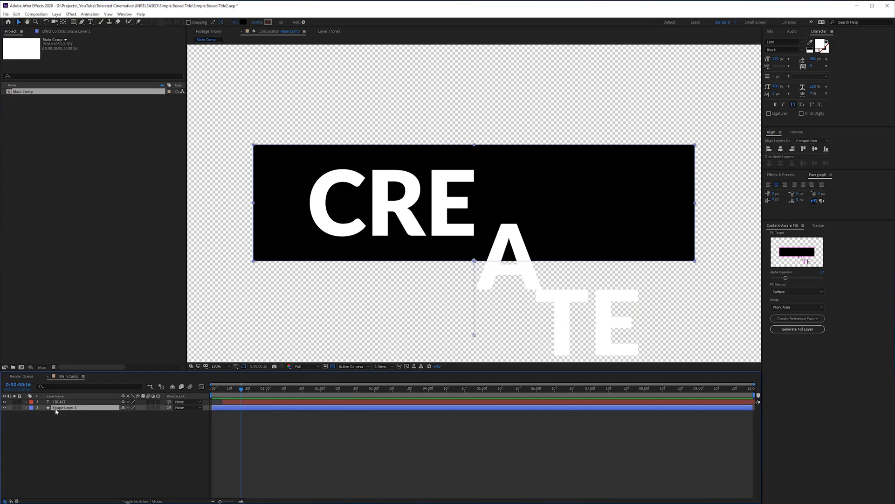
Set CREATE's track matte to Alpha Matte "Shape Layer 2" via Toggle Switches/Modes.
{"action": "left_click", "coordinate": [59, 403]}
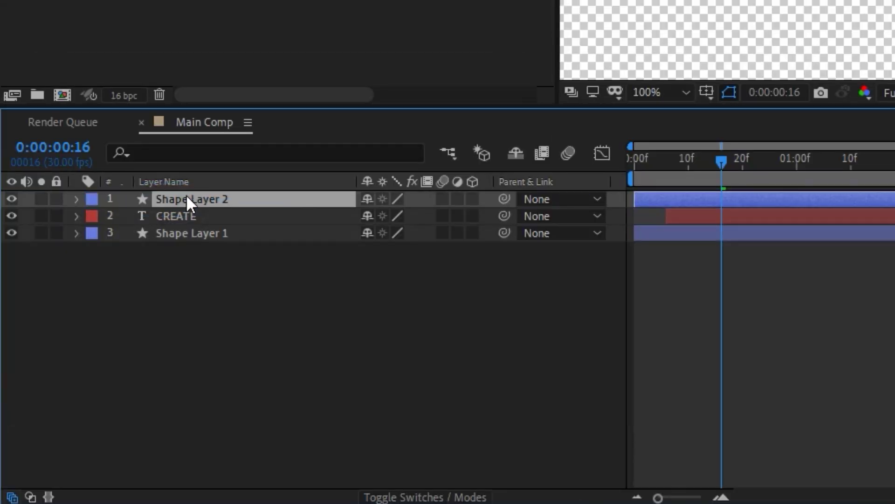
{"action": "left_click", "coordinate": [425, 496]}
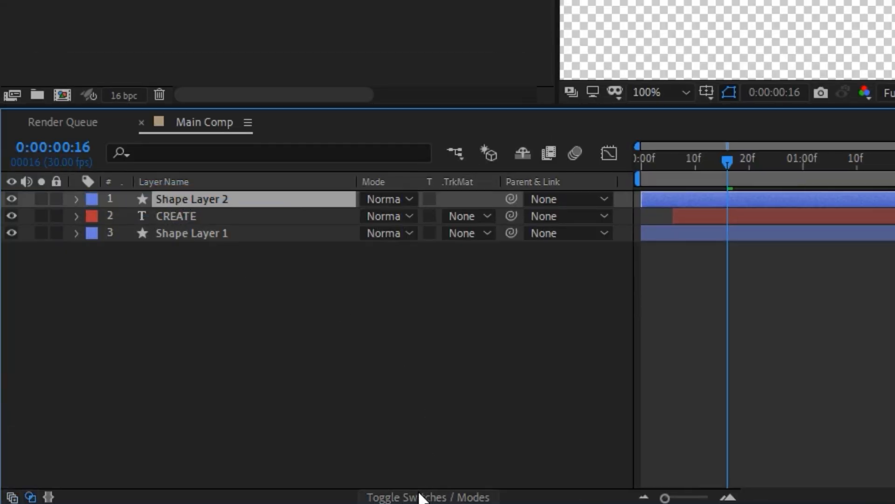
{"action": "mouse_move", "coordinate": [466, 189]}
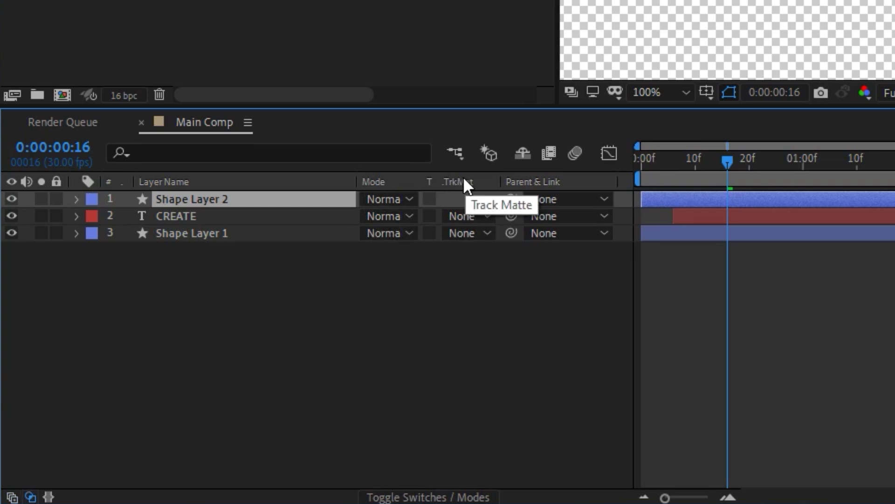
{"action": "mouse_move", "coordinate": [190, 233]}
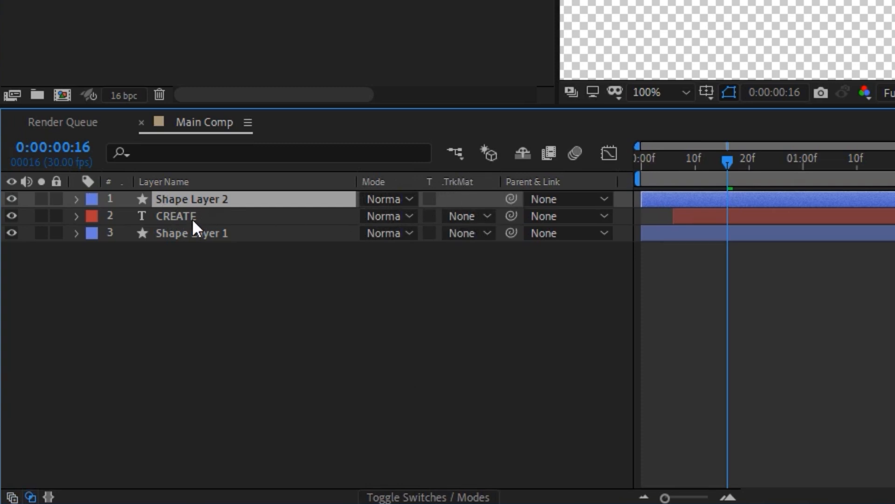
{"action": "left_click", "coordinate": [461, 216]}
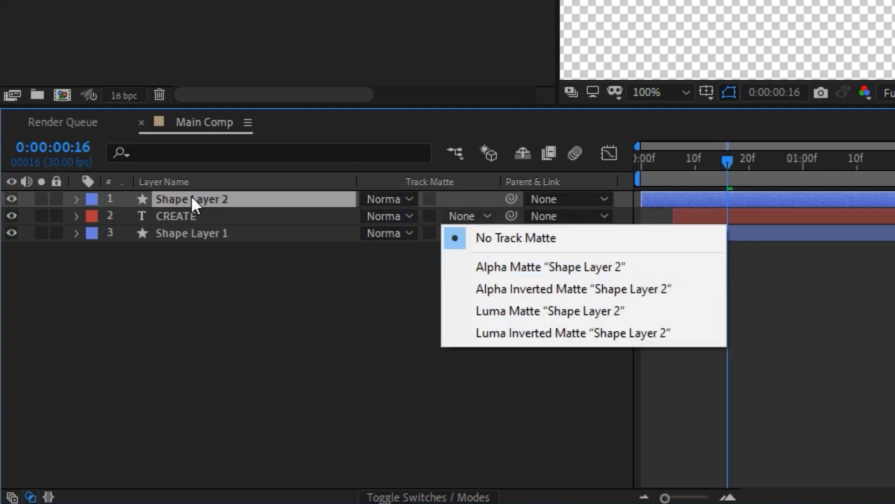
{"action": "mouse_move", "coordinate": [192, 210]}
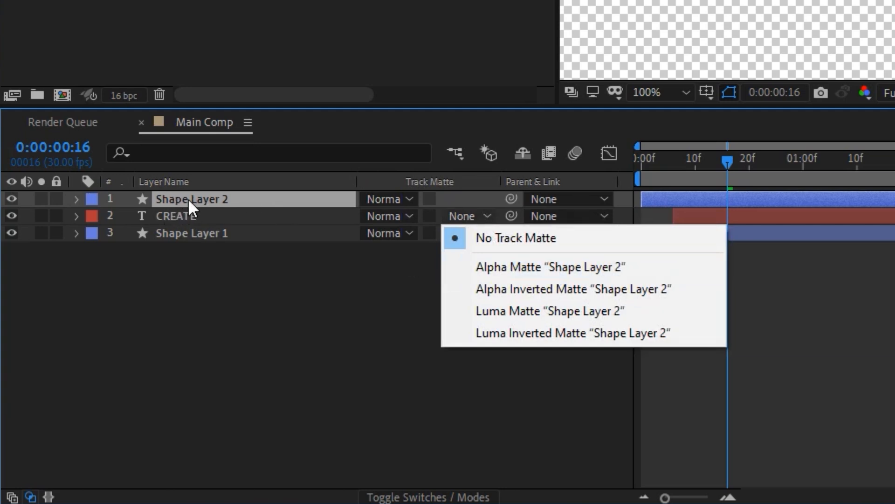
{"action": "mouse_move", "coordinate": [190, 222]}
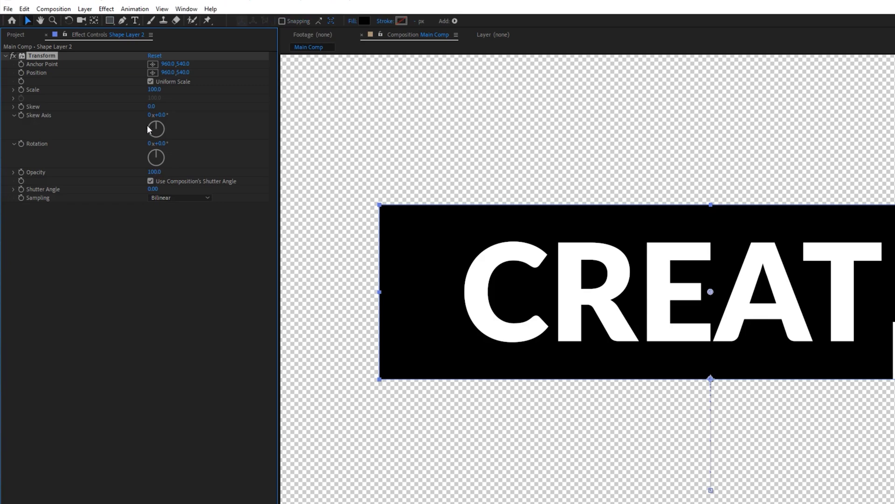
Uncheck Uniform Scale on Shape Layer 2's Transform effect and scrub its Scale Height.
{"action": "left_click", "coordinate": [151, 82]}
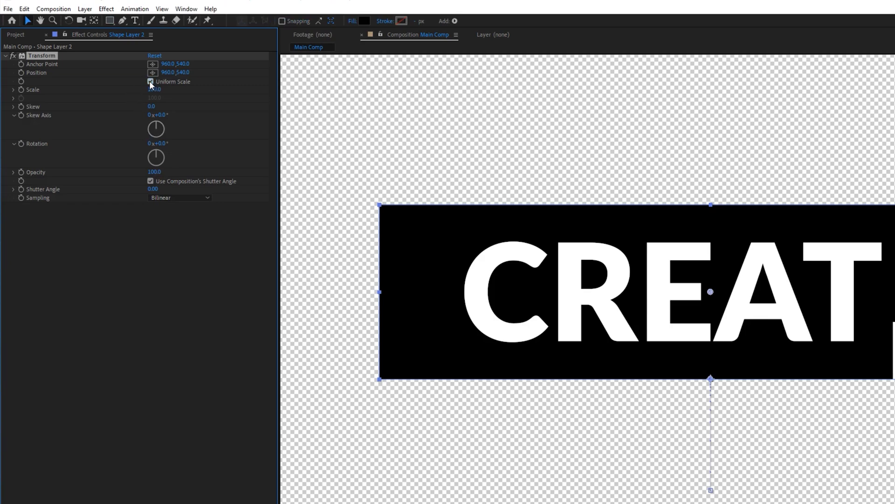
{"action": "left_click", "coordinate": [150, 81]}
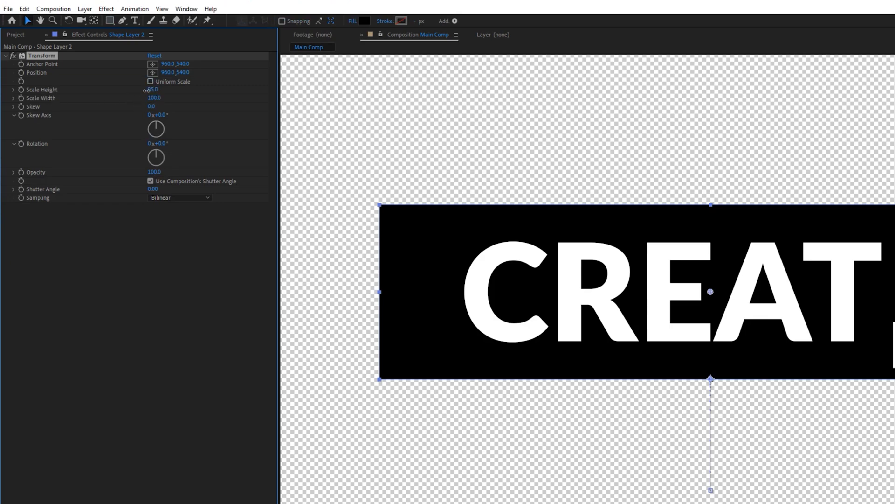
{"action": "left_click_drag", "start_coordinate": [151, 90], "coordinate": [138, 90]}
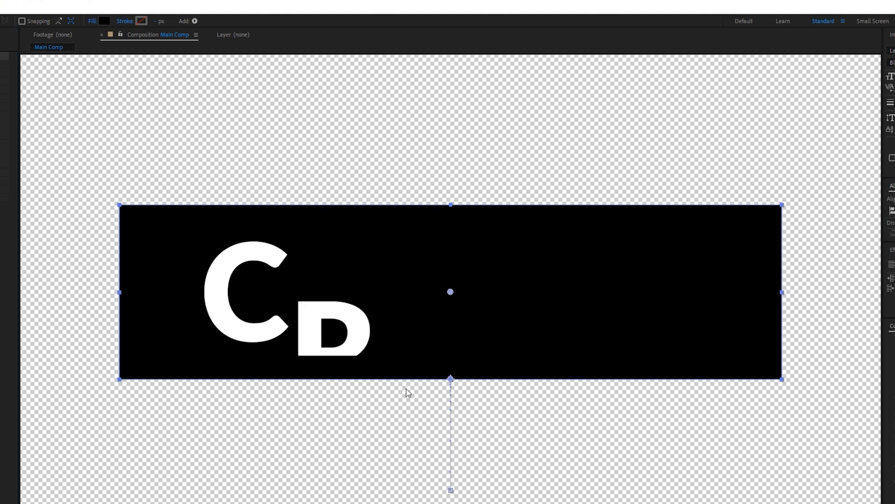
{"action": "mouse_move", "coordinate": [444, 364]}
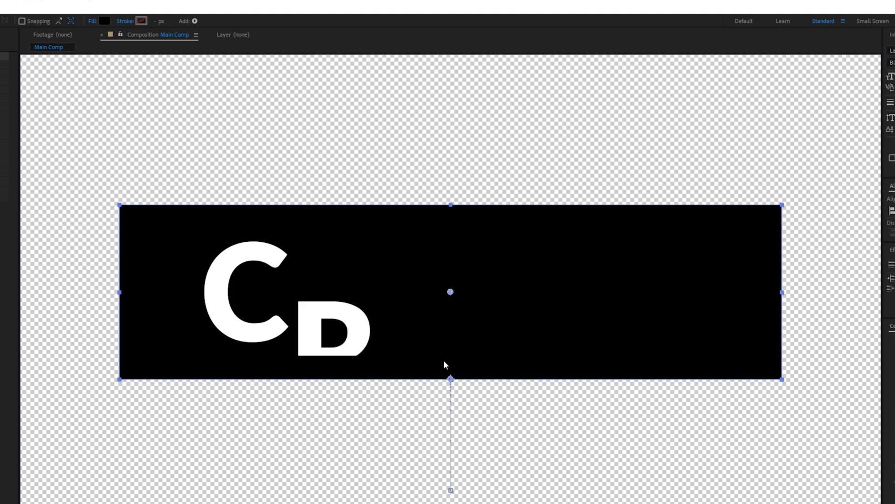
{"action": "mouse_move", "coordinate": [498, 358]}
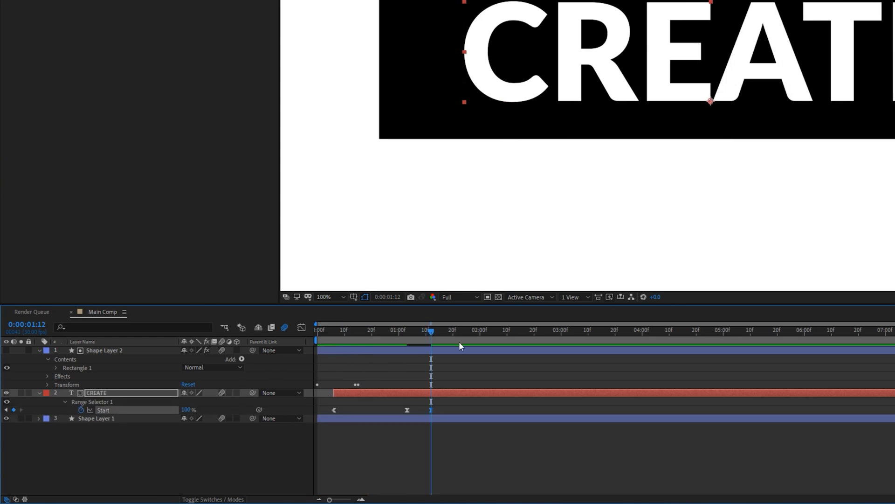
Shift CREATE's Range Start keyframes later and add another so the word animates back out.
{"action": "left_click_drag", "start_coordinate": [431, 330], "coordinate": [536, 331]}
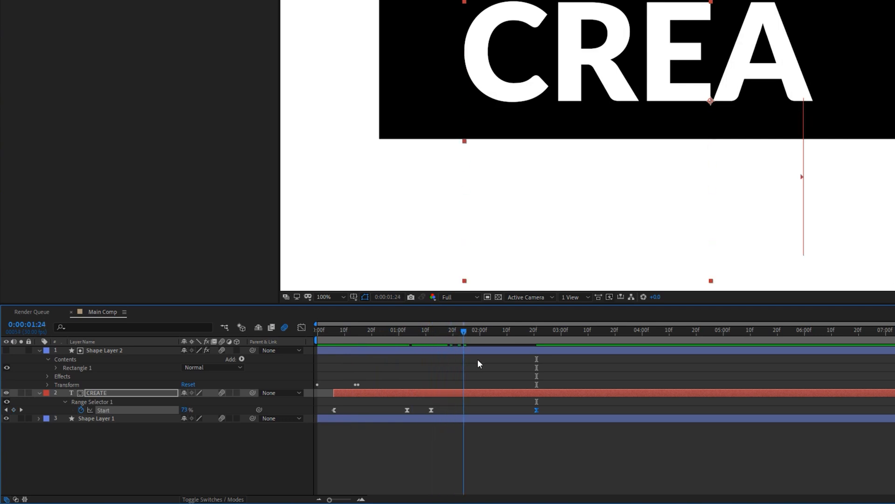
{"action": "left_click", "coordinate": [451, 411]}
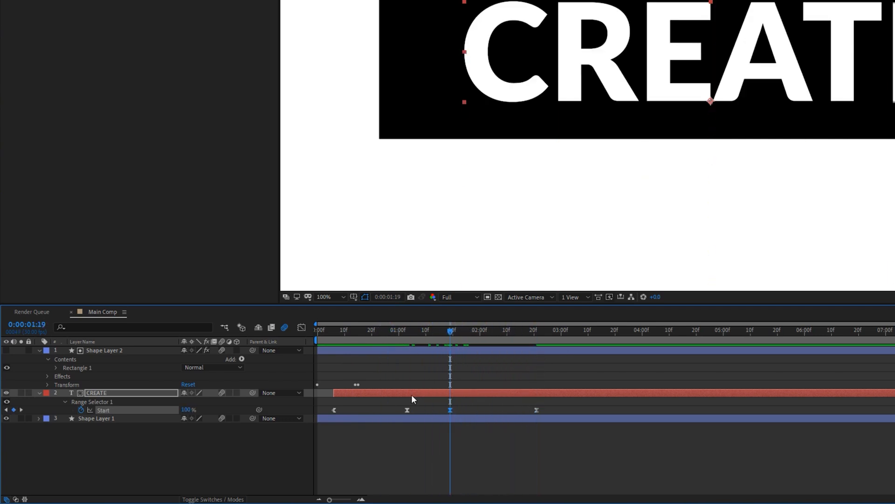
{"action": "left_click", "coordinate": [66, 401]}
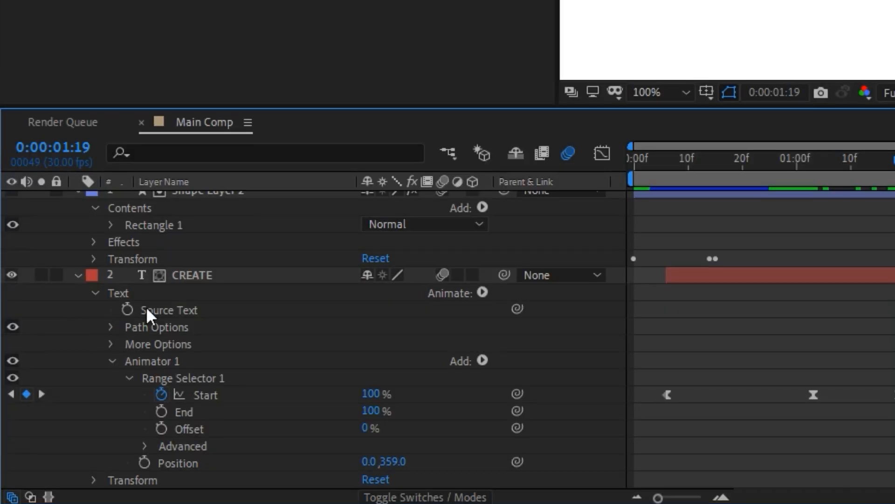
{"action": "scroll", "scroll_direction": "down", "scroll_amount": 3}
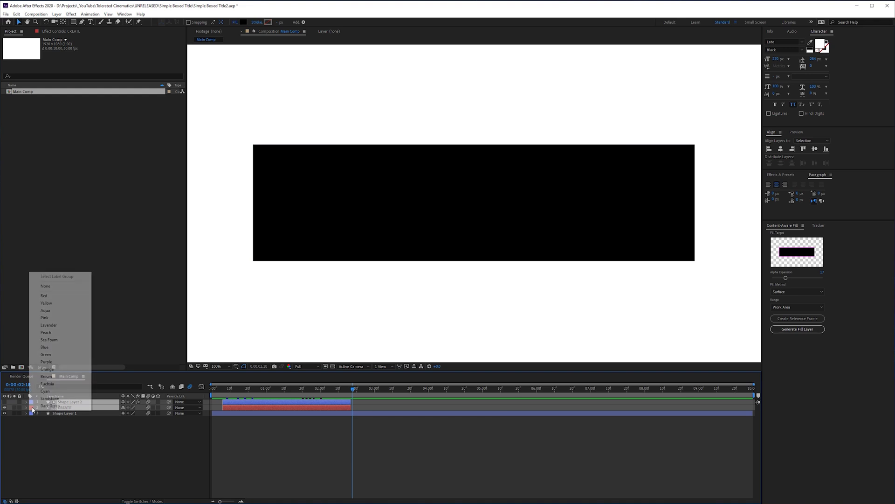
Label the title layers Yellow and duplicate the box-and-text pair, starting to retype the copies.
{"action": "left_click", "coordinate": [45, 302]}
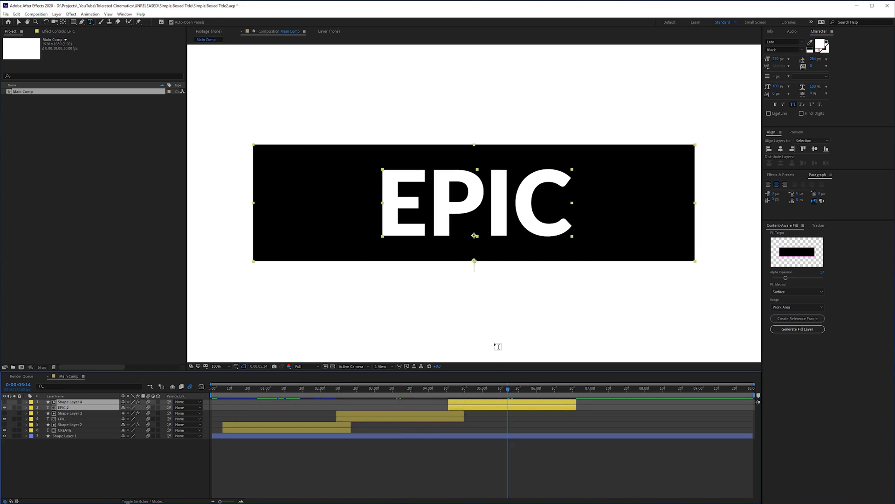
{"action": "type", "text": "VIDEOS"}
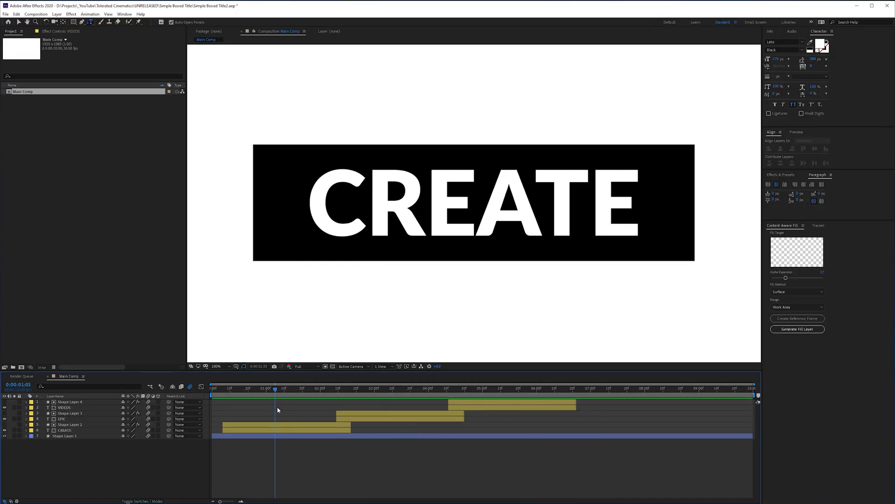
Finish the third title as VIDEOS and return to an early frame to preview CREATE.
{"action": "left_click", "coordinate": [65, 430]}
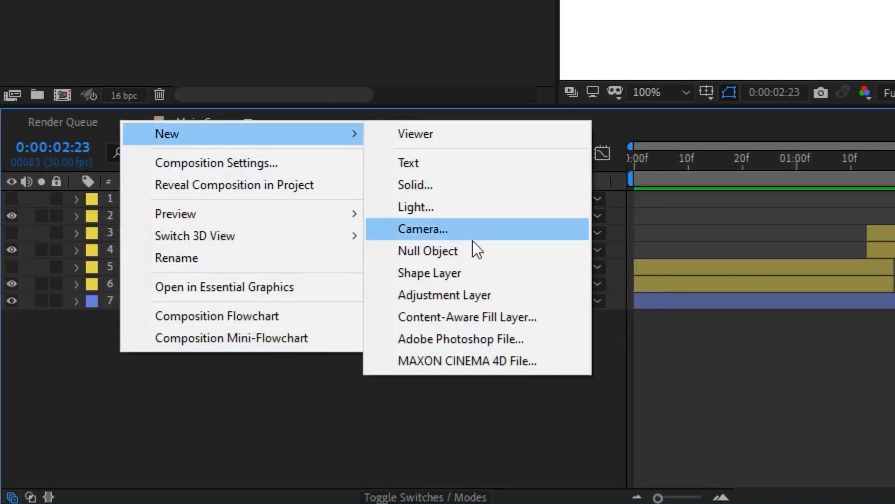
Add a new adjustment layer above the title layers and name it Transform.
{"action": "left_click", "coordinate": [409, 162]}
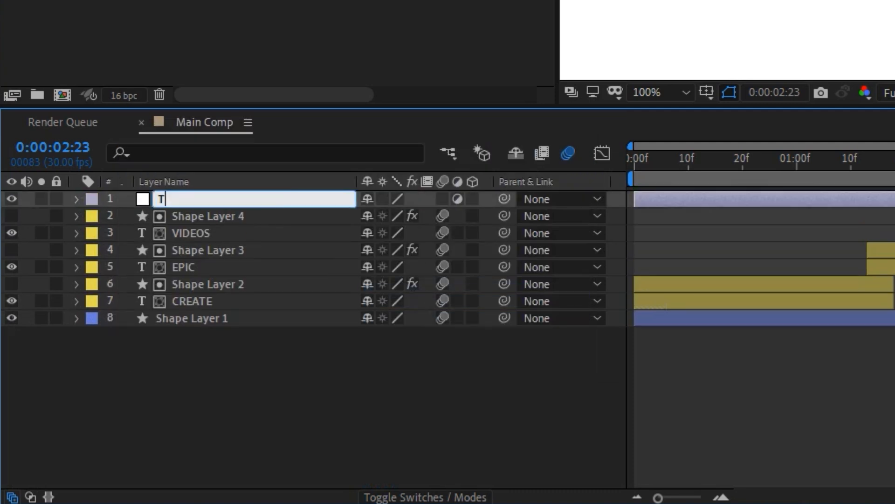
{"action": "type", "text": "ransform"}
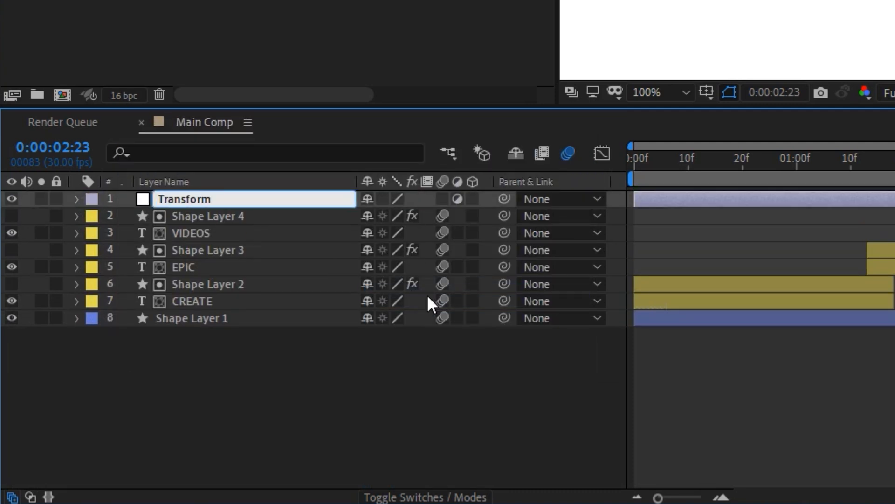